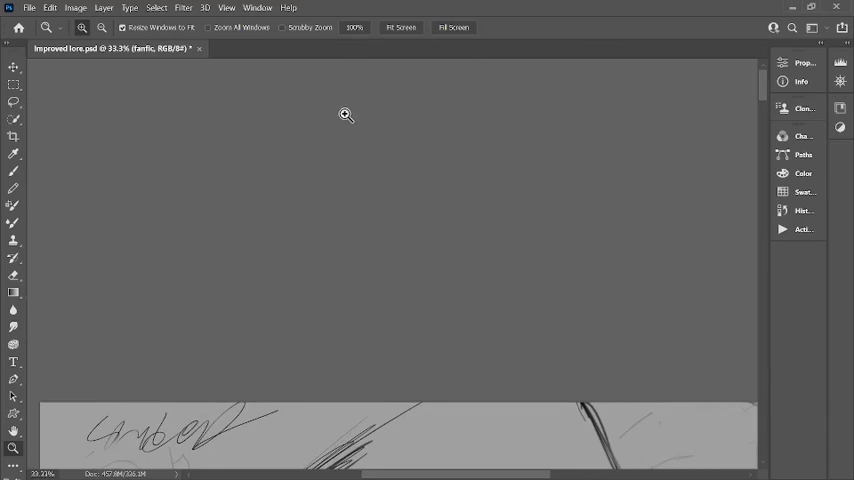
mouse_move(342, 112)
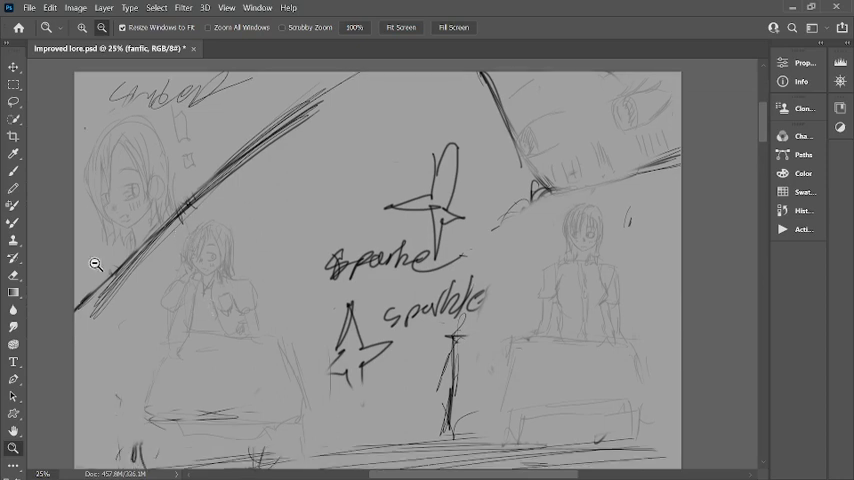
mouse_move(556, 270)
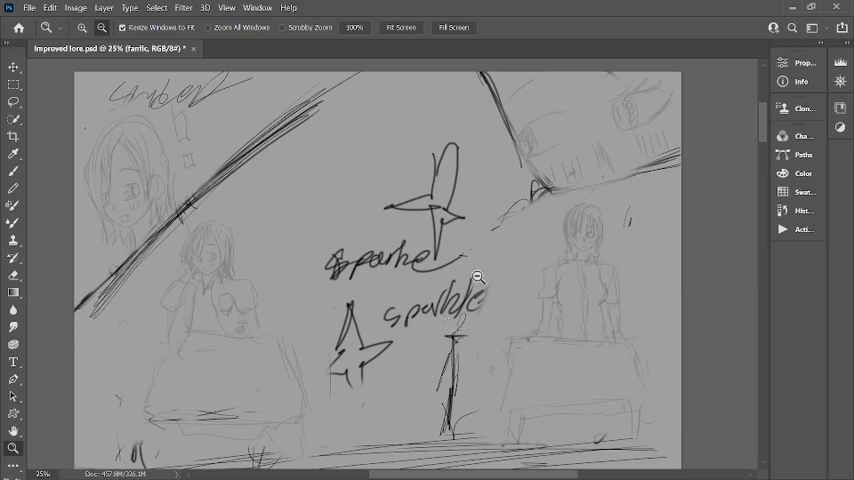
mouse_move(595, 152)
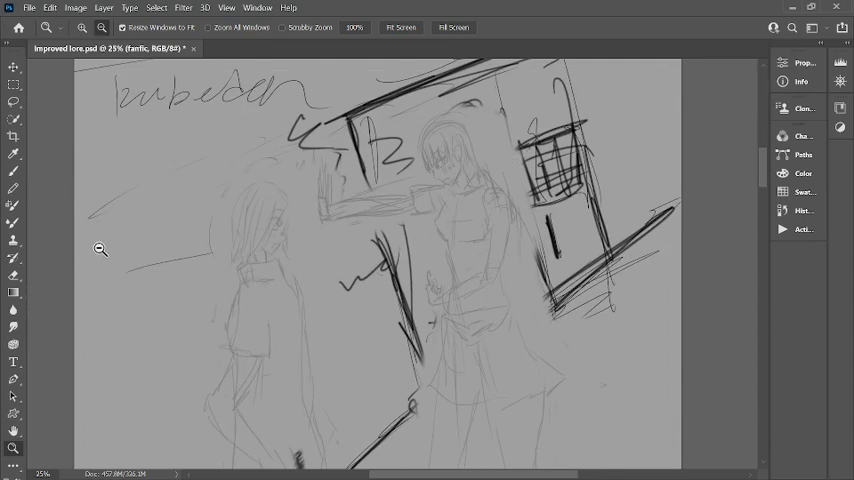
mouse_move(146, 231)
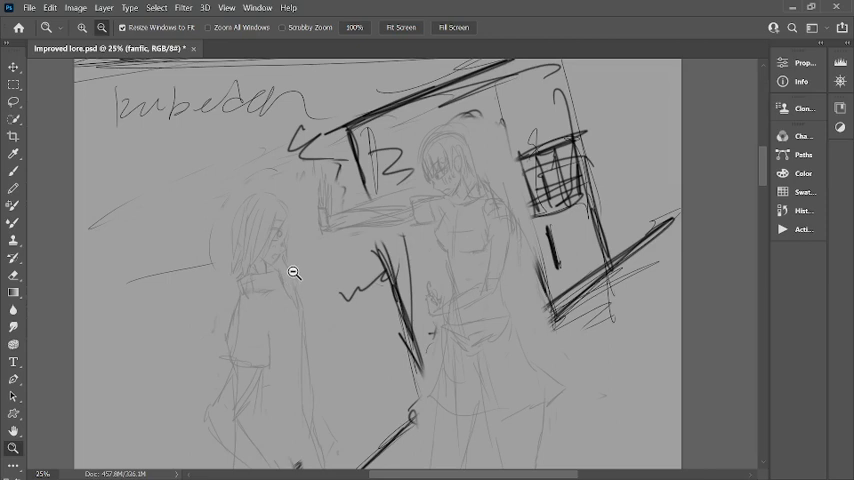
mouse_move(290, 273)
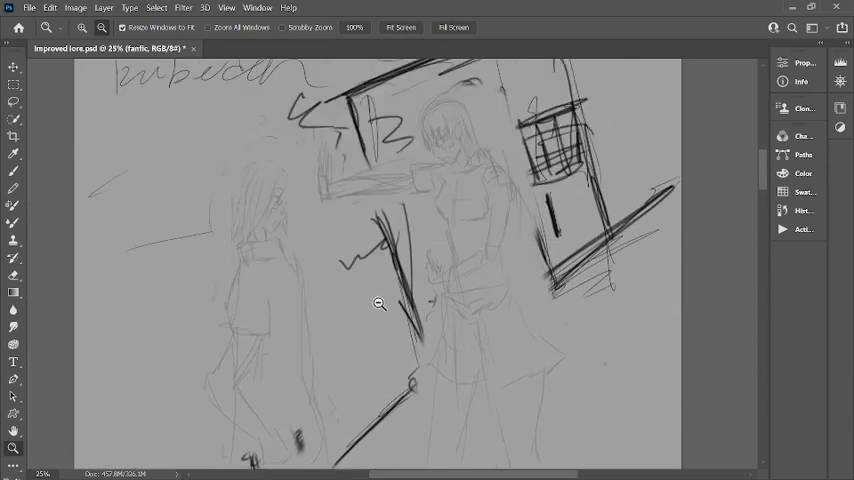
mouse_move(383, 278)
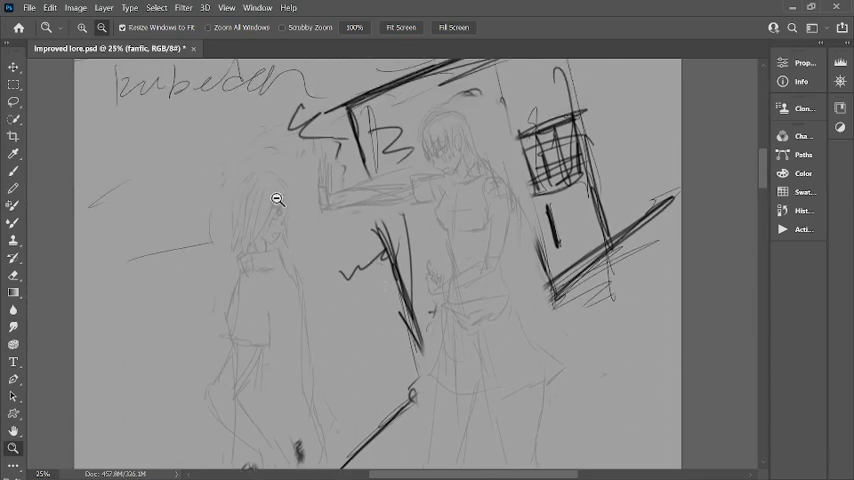
mouse_move(381, 320)
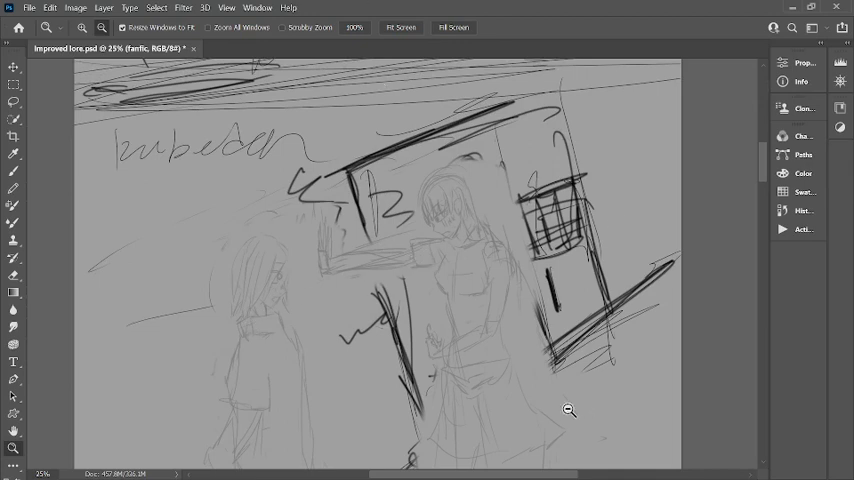
scroll(down, 3)
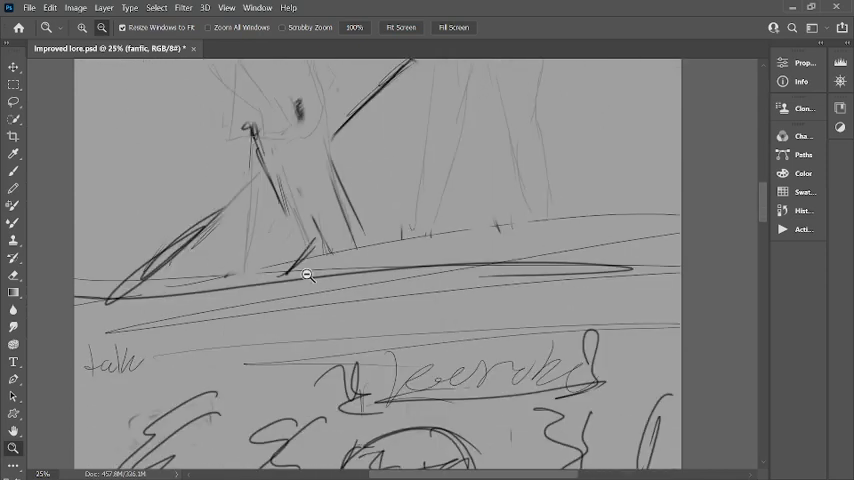